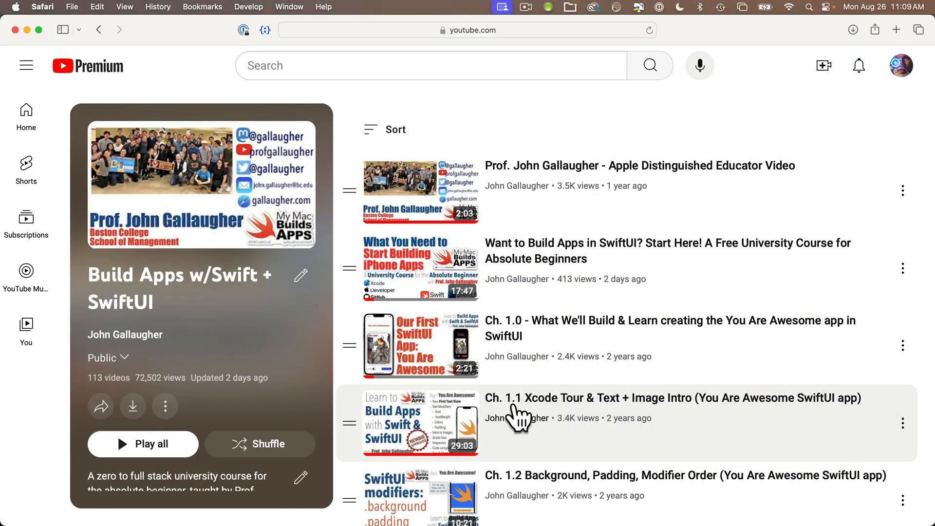
{"action": "mouse_move", "coordinate": [78, 405]}
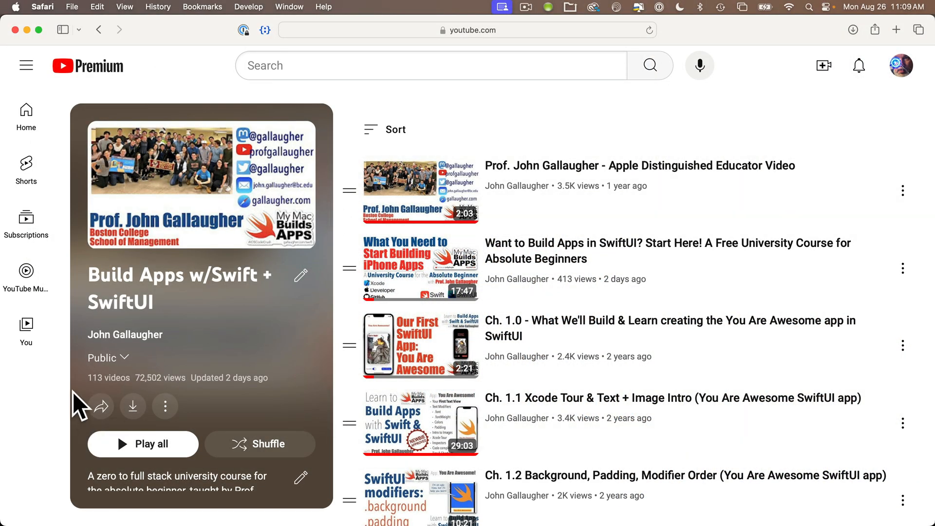
{"action": "mouse_move", "coordinate": [230, 397]}
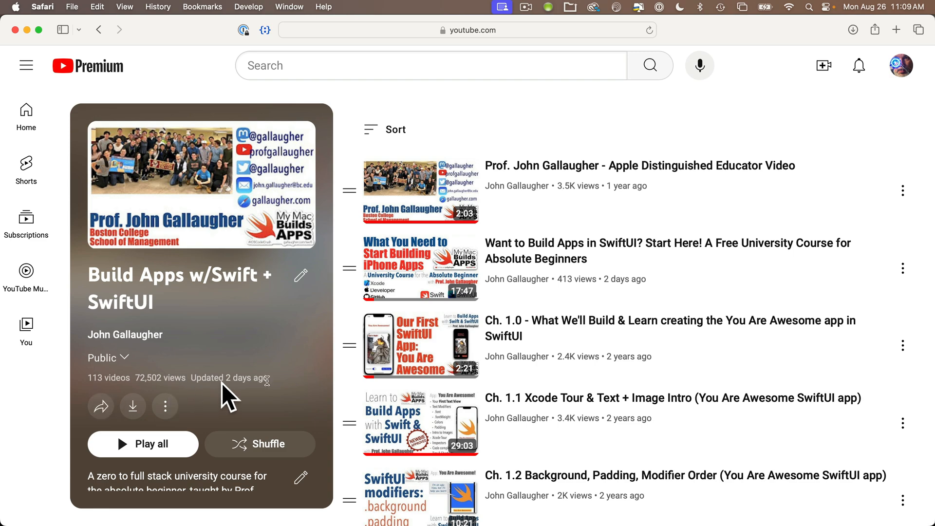
{"action": "mouse_move", "coordinate": [669, 296]}
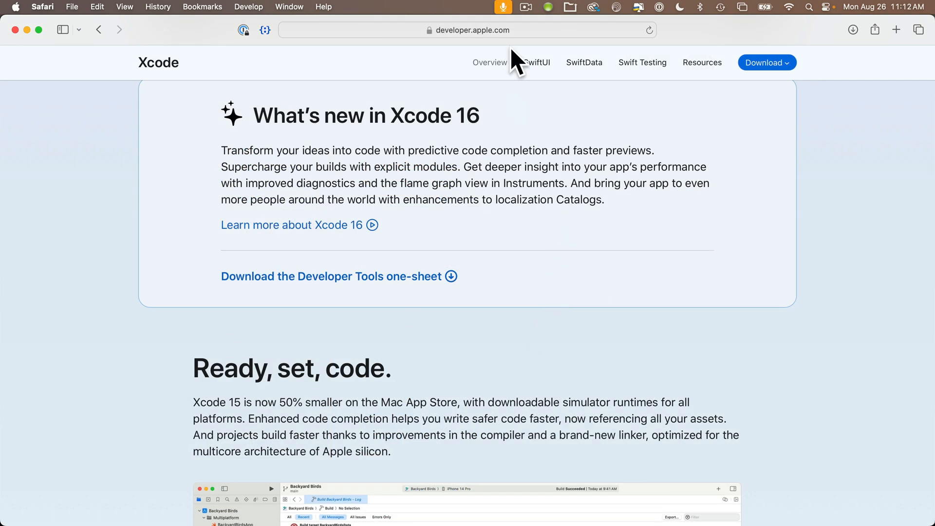
Reveal the Download dropdown listing Xcode beta and Xcode
{"action": "left_click", "coordinate": [766, 63]}
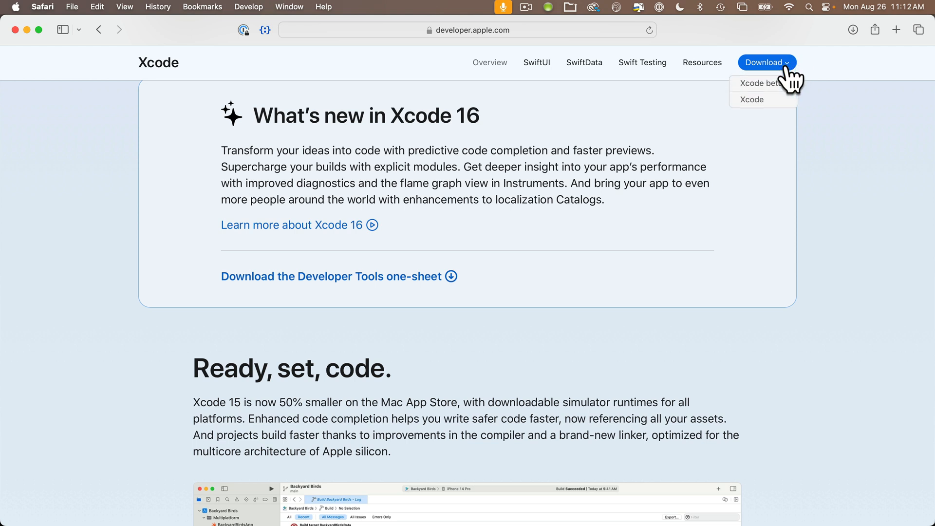
{"action": "mouse_move", "coordinate": [790, 107]}
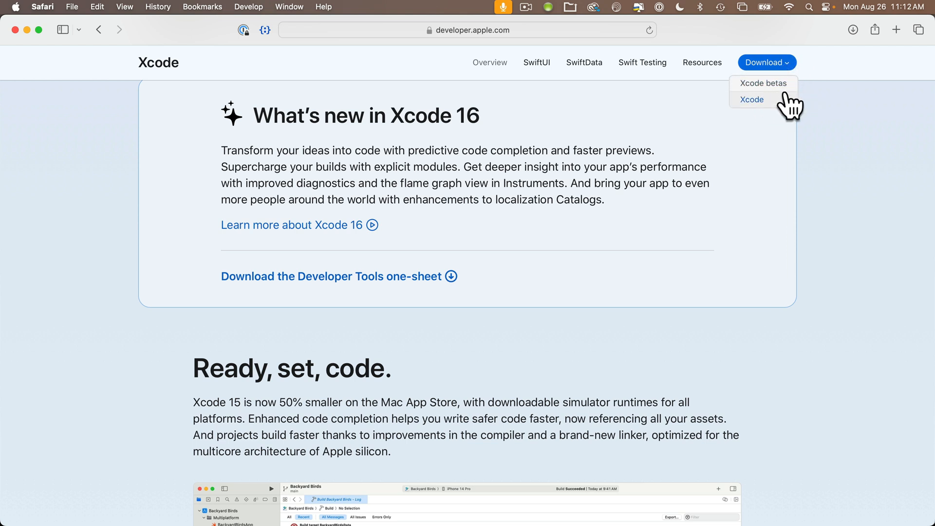
{"action": "mouse_move", "coordinate": [822, 143]}
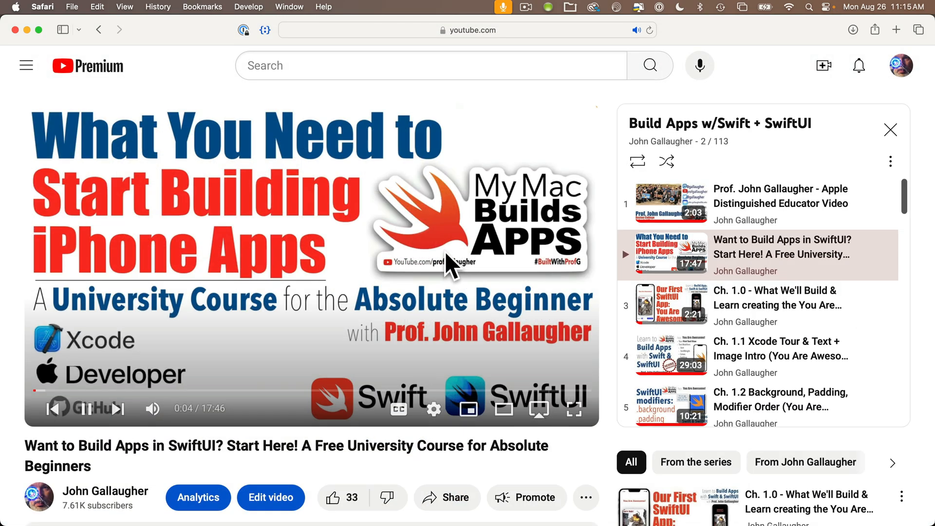
Stop the course intro video and return to the playlist page
{"action": "left_click", "coordinate": [572, 409]}
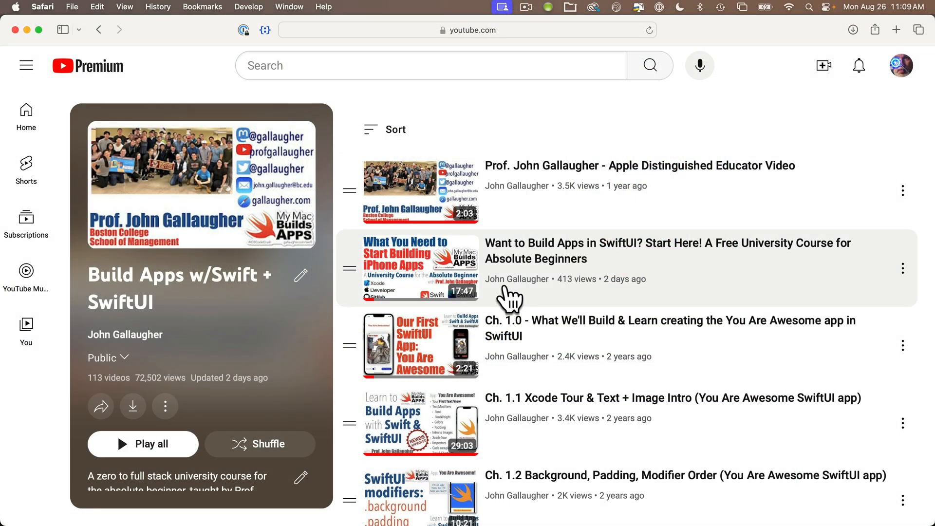
{"action": "mouse_move", "coordinate": [526, 306]}
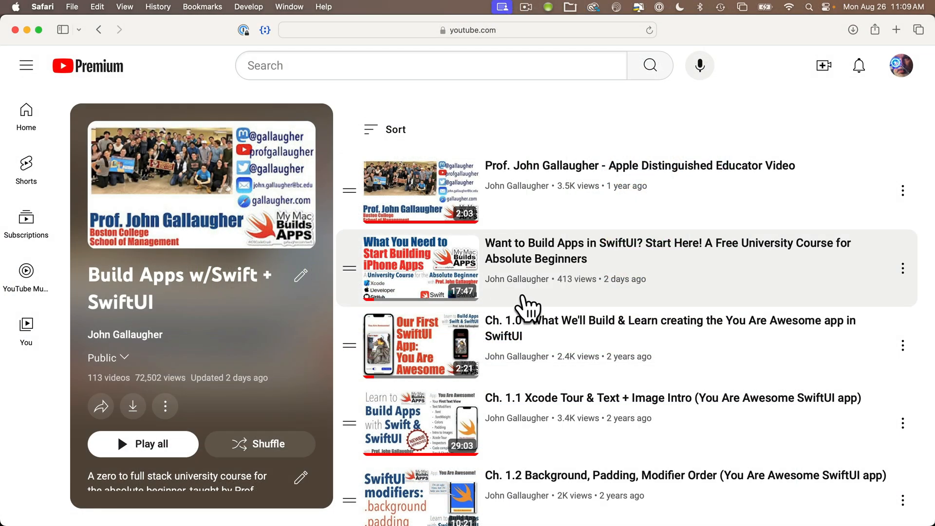
{"action": "mouse_move", "coordinate": [551, 348]}
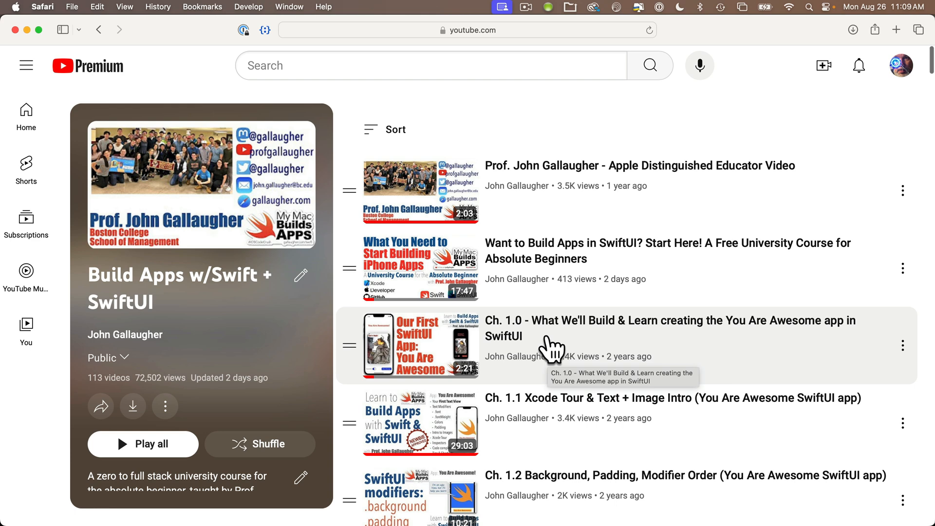
{"action": "scroll", "scroll_direction": "down", "scroll_amount": 3}
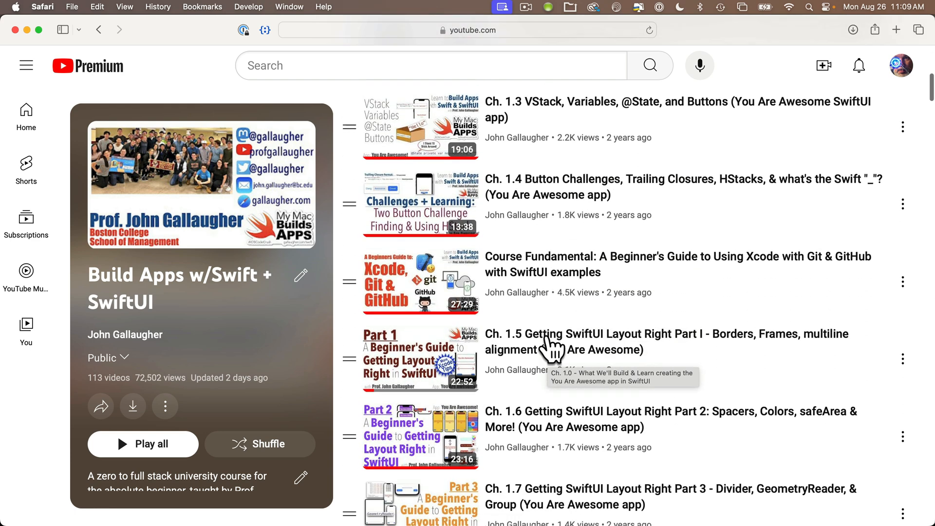
{"action": "scroll", "scroll_direction": "down", "scroll_amount": 3}
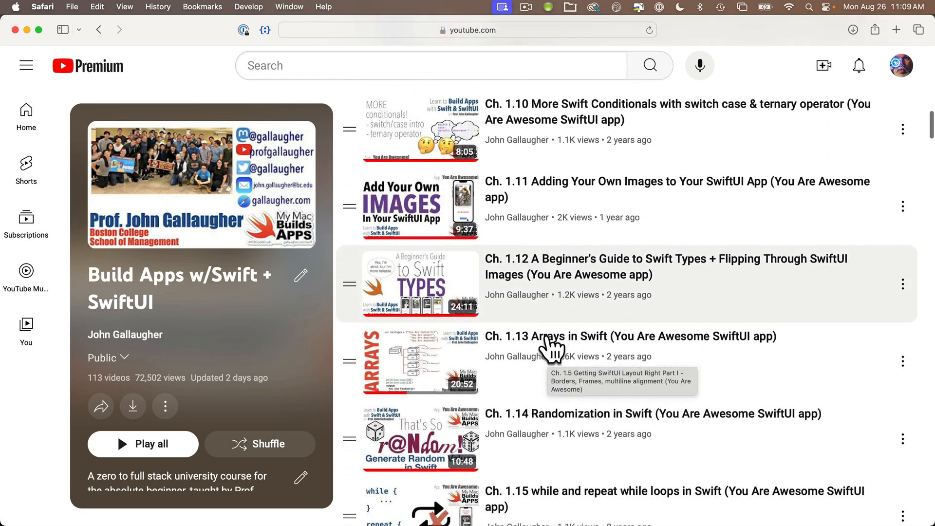
{"action": "scroll", "scroll_direction": "down", "scroll_amount": 3}
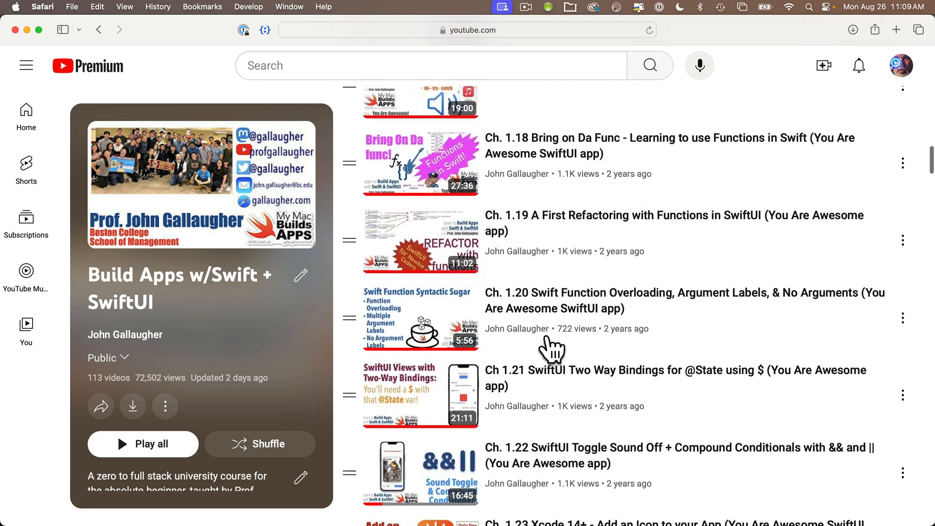
{"action": "scroll", "scroll_direction": "down", "scroll_amount": 3}
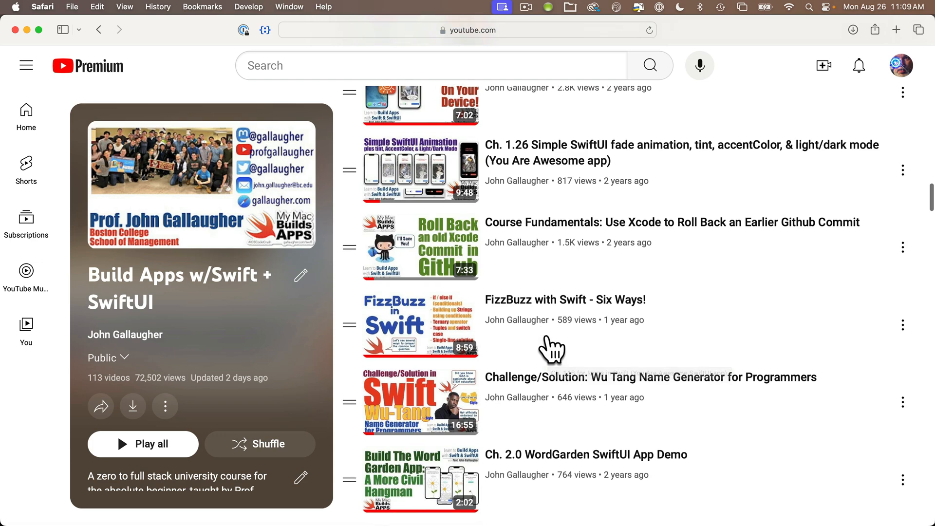
{"action": "scroll", "scroll_direction": "down", "scroll_amount": 3}
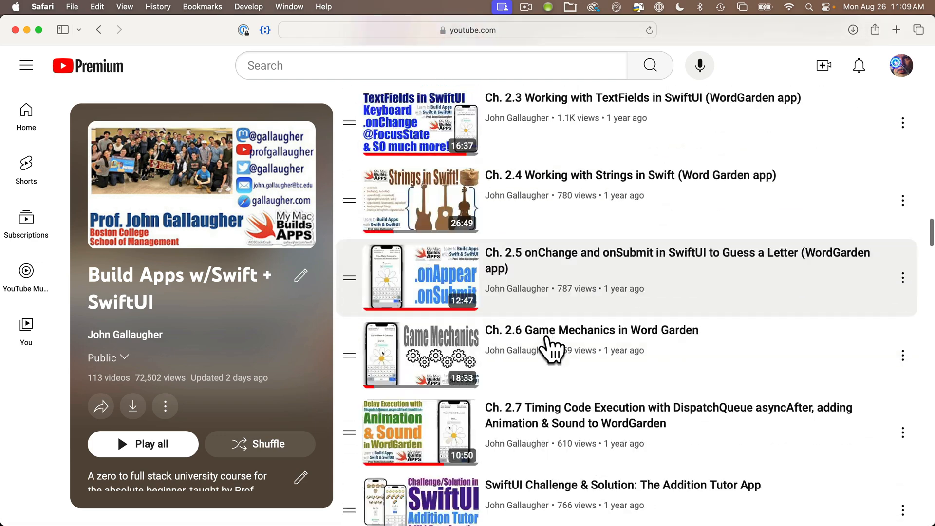
{"action": "scroll", "scroll_direction": "down", "scroll_amount": 3}
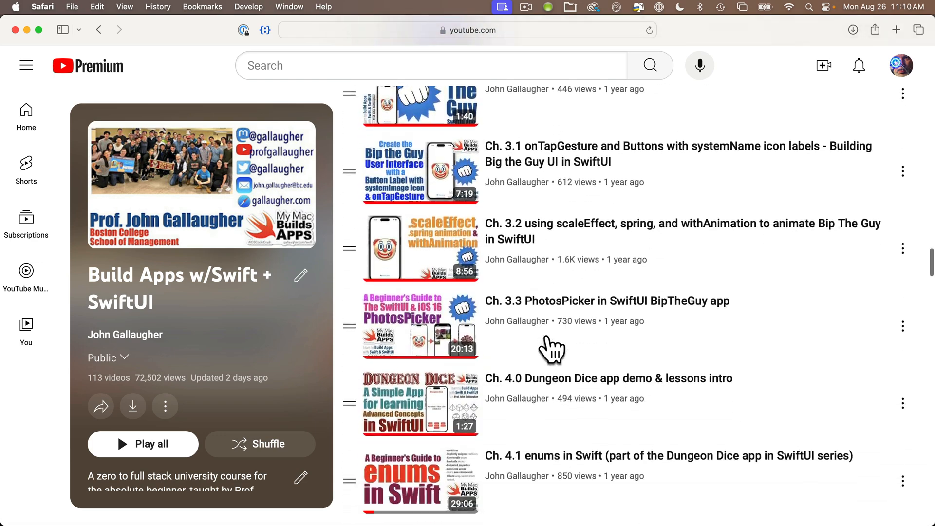
{"action": "scroll", "scroll_direction": "down", "scroll_amount": 3}
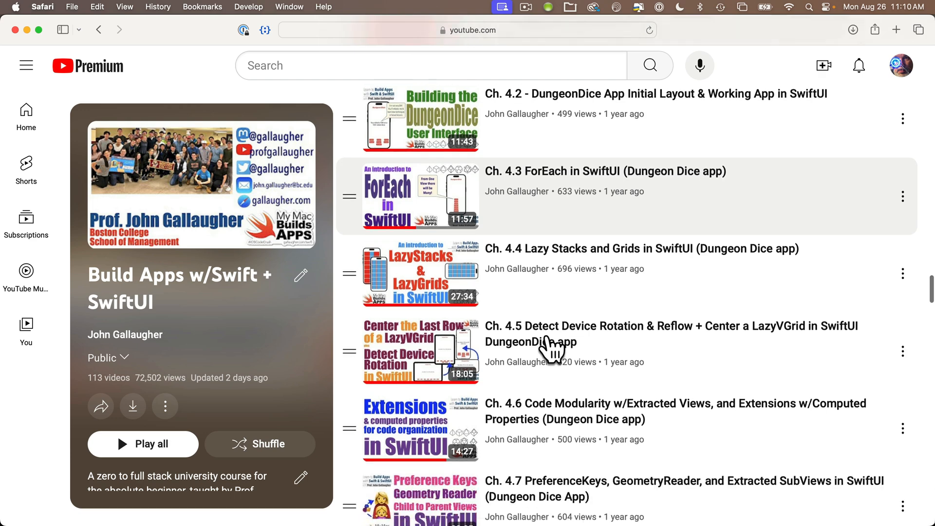
{"action": "scroll", "scroll_direction": "down", "scroll_amount": 3}
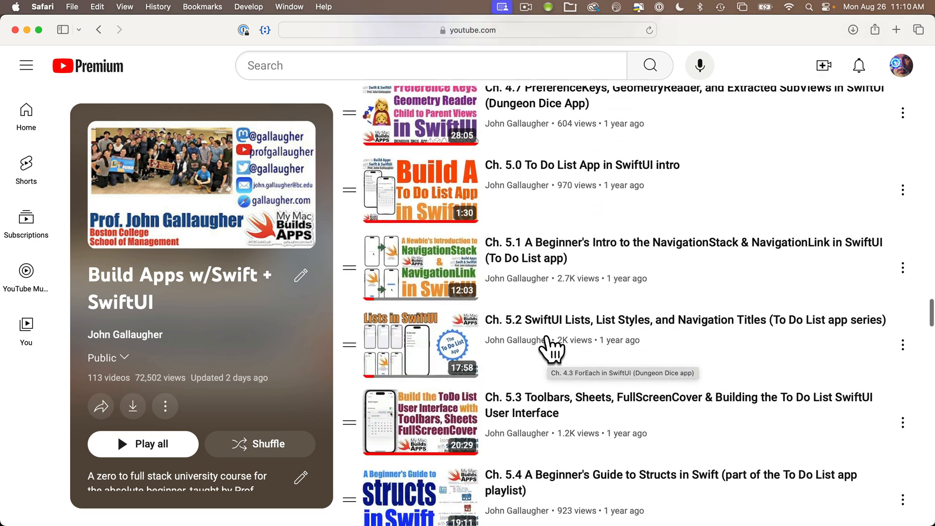
{"action": "scroll", "scroll_direction": "down", "scroll_amount": 3}
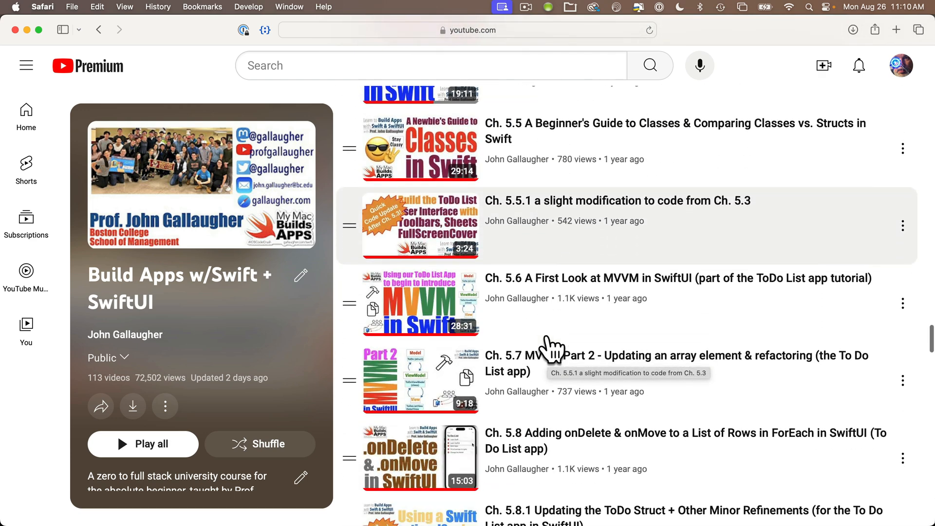
{"action": "scroll", "scroll_direction": "up", "scroll_amount": 3}
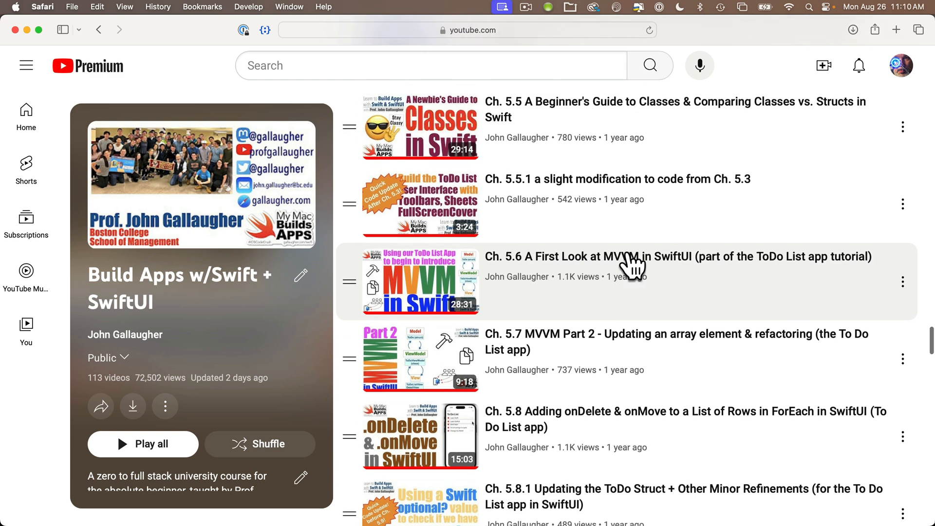
{"action": "scroll", "scroll_direction": "up", "scroll_amount": 3}
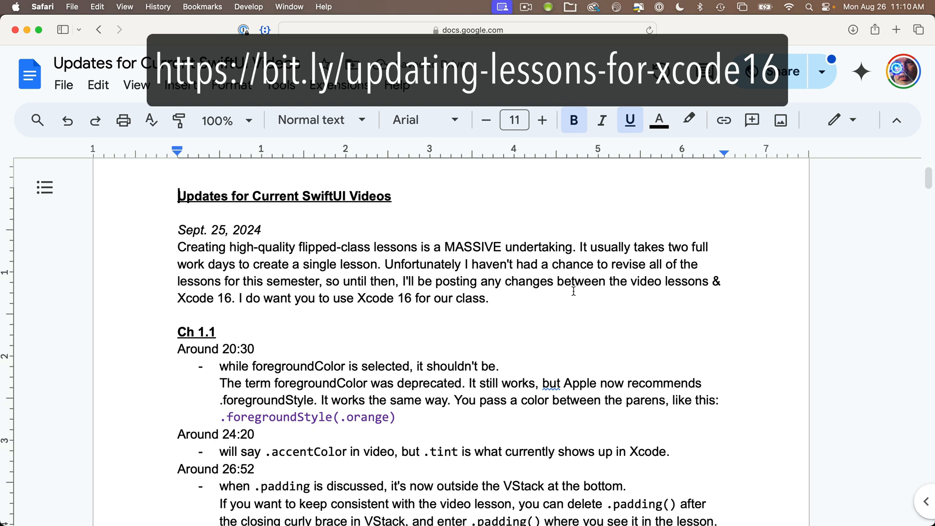
Scroll through the Xcode 16 update notes past the Ch. 1.4 and Git sections, then return to the YouTube playlist tab
{"action": "scroll", "scroll_direction": "down", "scroll_amount": 3}
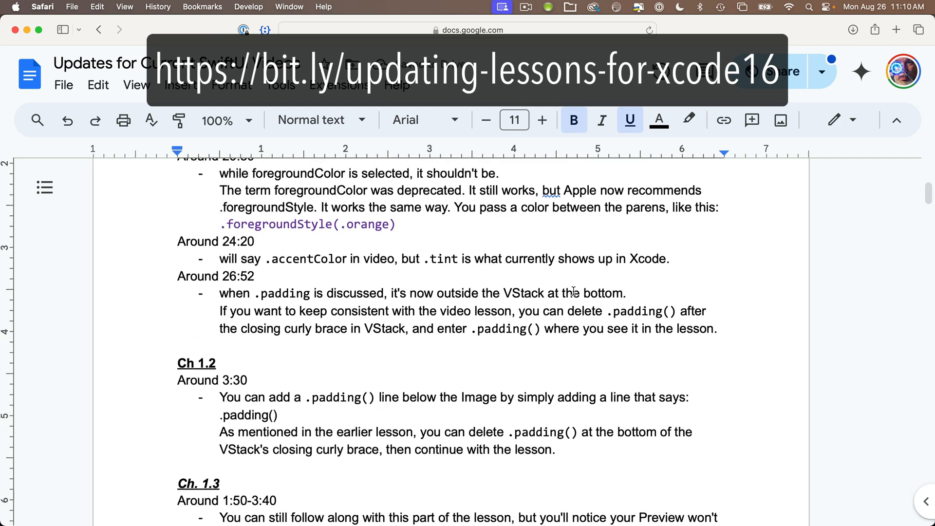
{"action": "scroll", "scroll_direction": "down", "scroll_amount": 3}
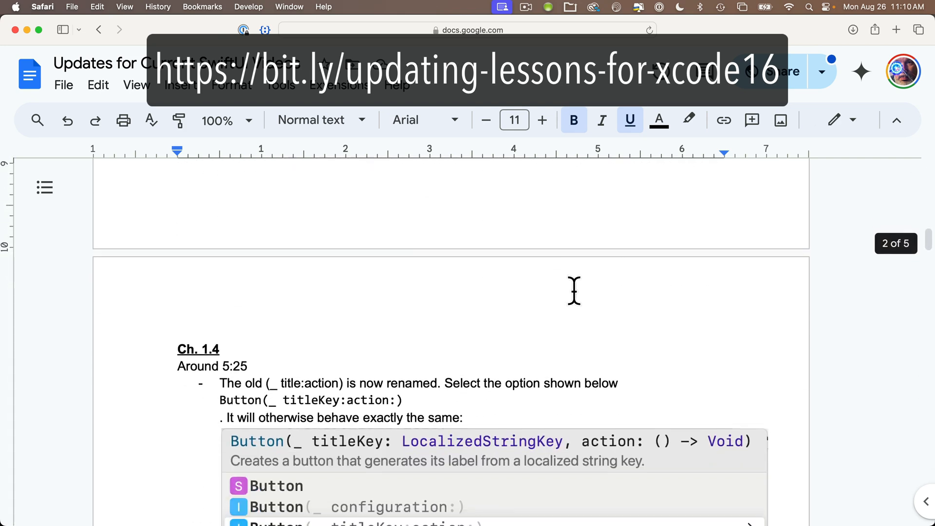
{"action": "scroll", "scroll_direction": "down", "scroll_amount": 3}
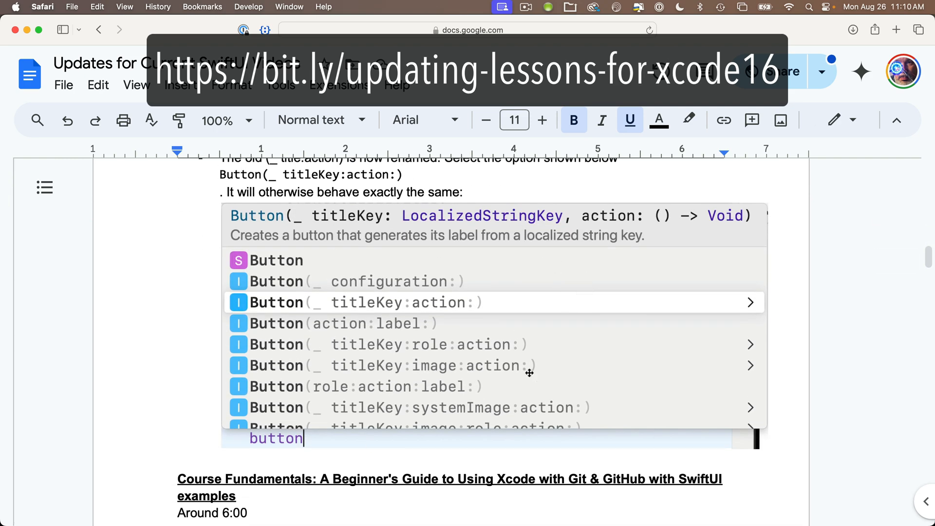
{"action": "scroll", "scroll_direction": "down", "scroll_amount": 3}
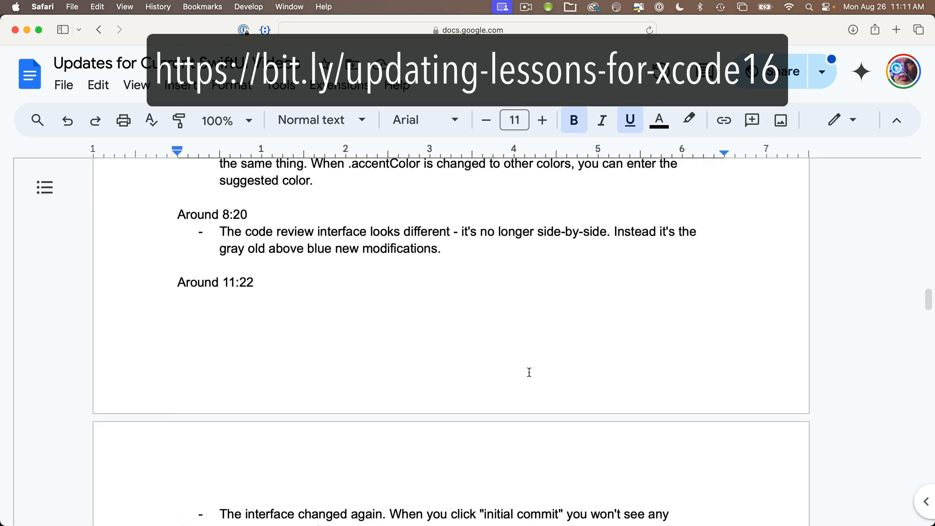
{"action": "scroll", "scroll_direction": "down", "scroll_amount": 3}
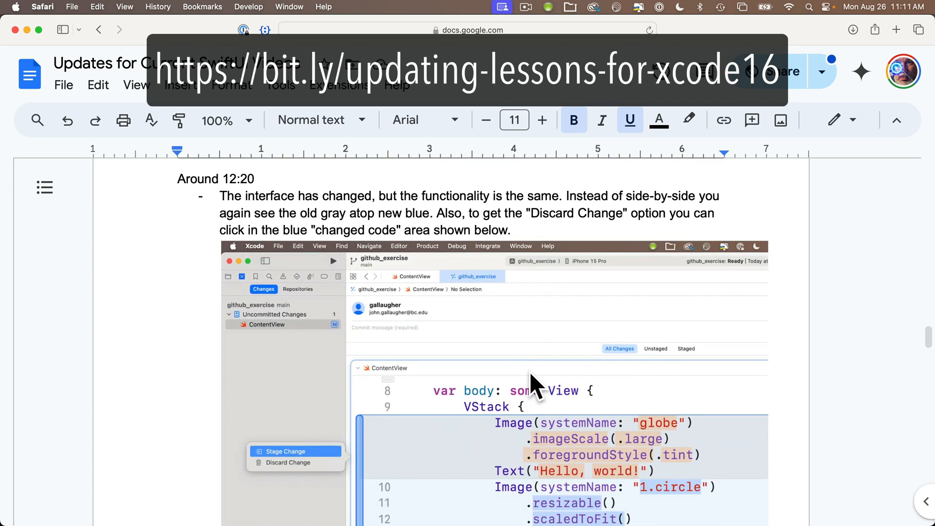
{"action": "scroll", "scroll_direction": "down", "scroll_amount": 3}
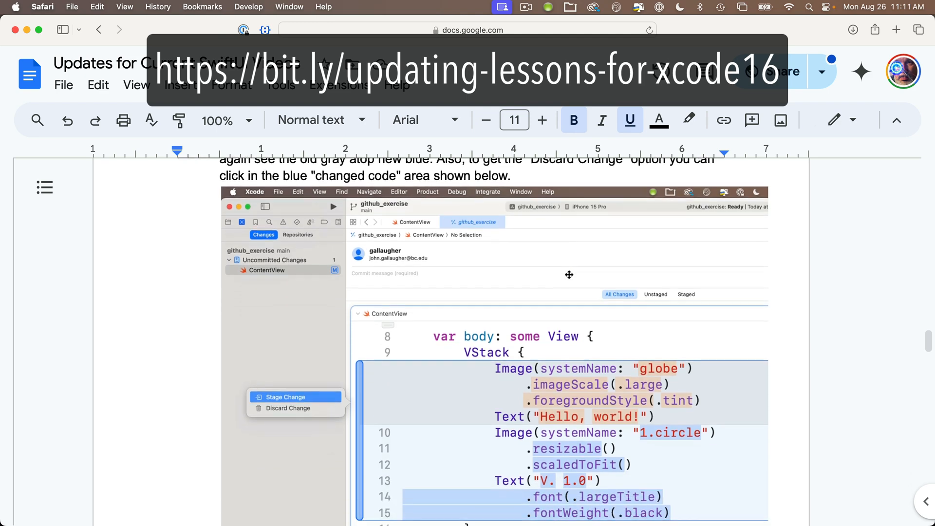
{"action": "left_click", "coordinate": [472, 30]}
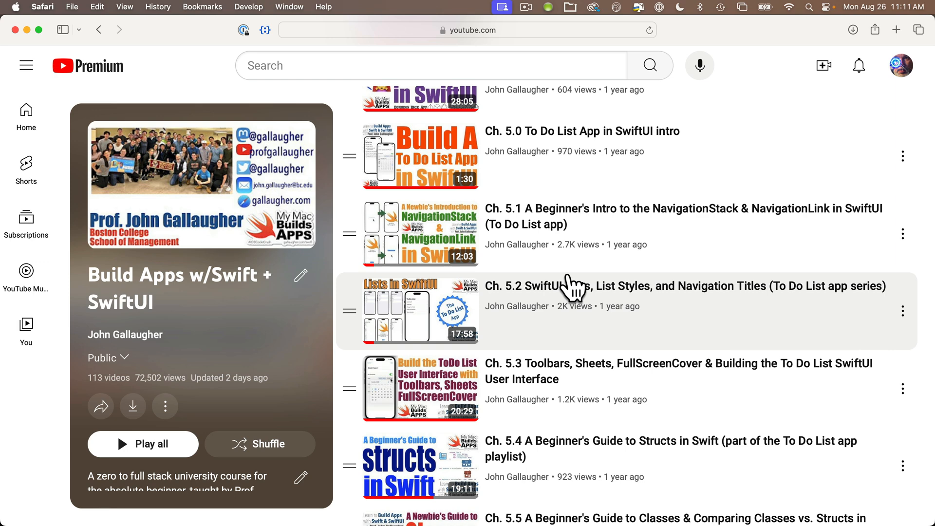
{"action": "mouse_move", "coordinate": [587, 292]}
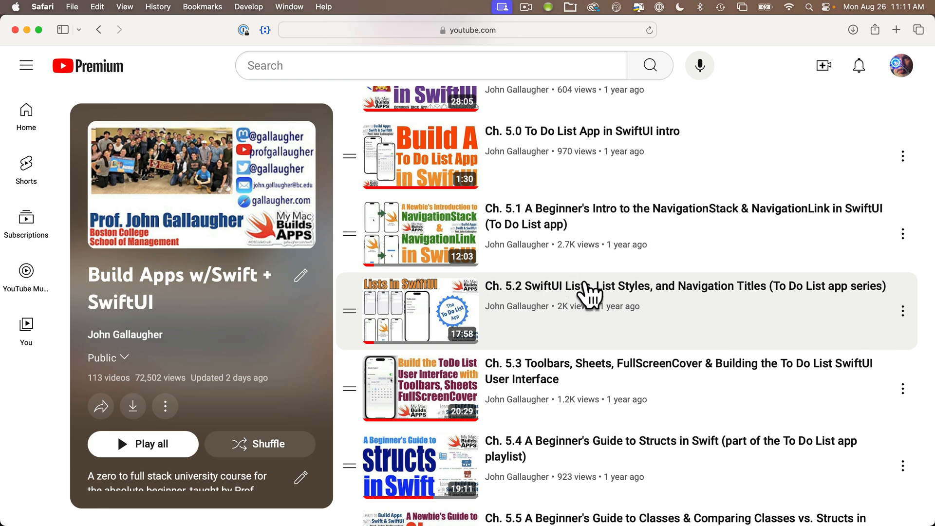
{"action": "mouse_move", "coordinate": [599, 331]}
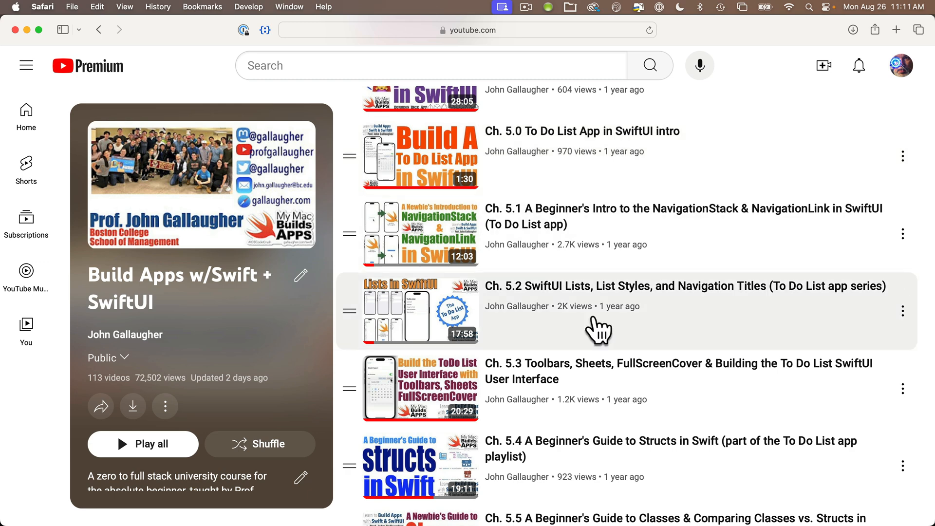
{"action": "mouse_move", "coordinate": [791, 406]}
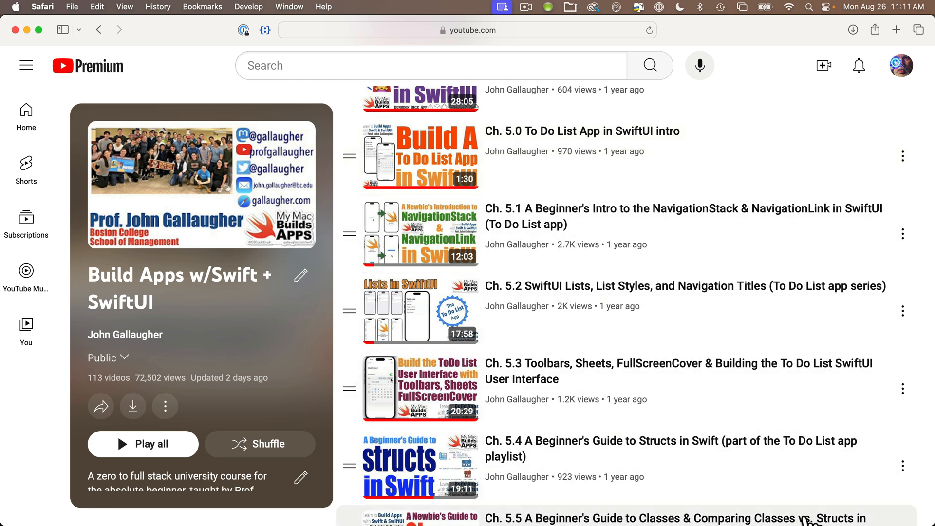
{"action": "mouse_move", "coordinate": [918, 190]}
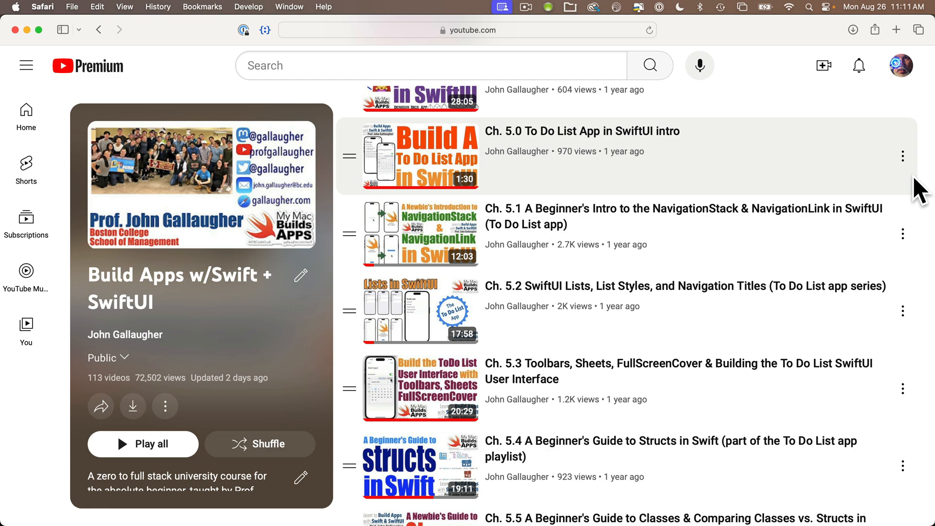